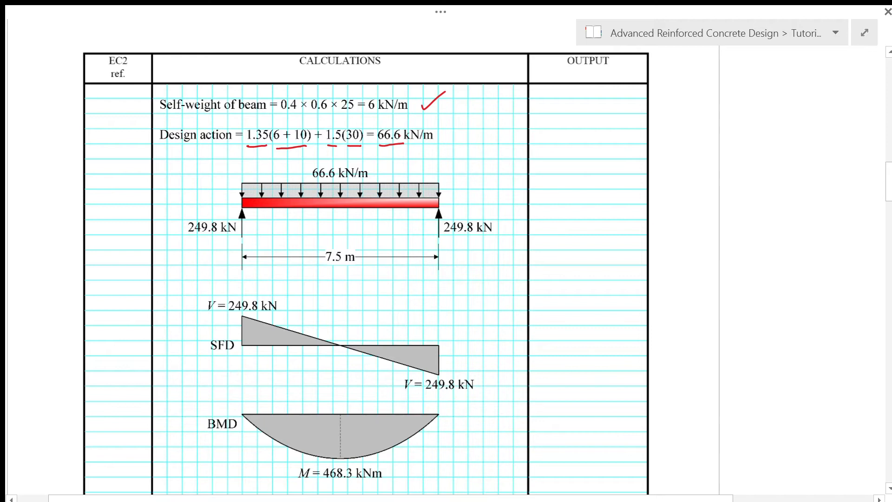
Tick the 66.6 kN/m design action and V = 249.8 kN, and underline both 249.8 kN reactions in red.
left_click_drag(451, 143, 466, 130)
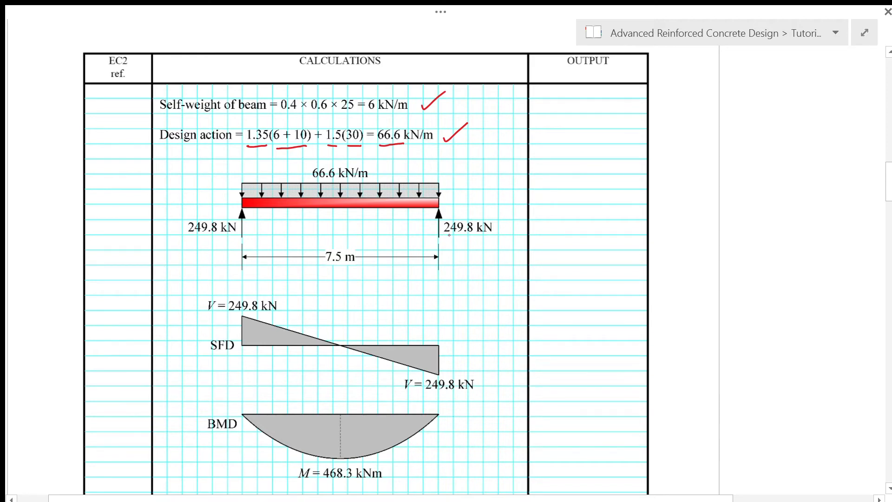
left_click_drag(446, 241, 492, 240)
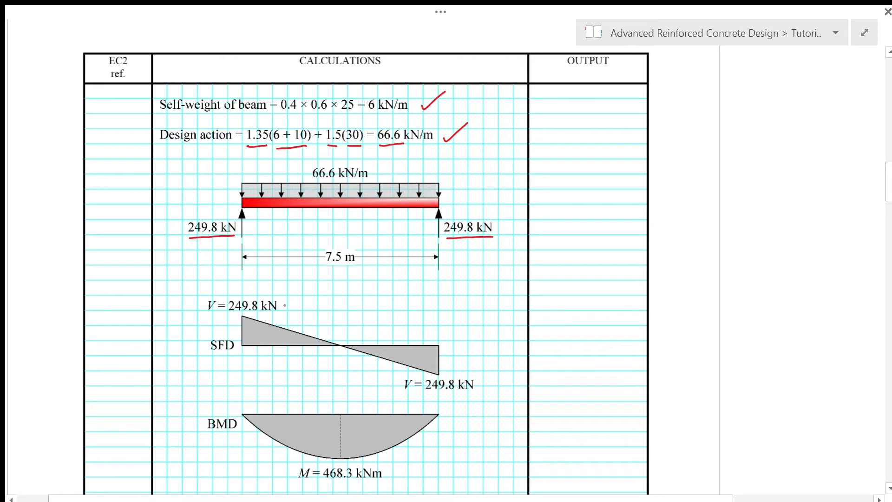
left_click_drag(284, 308, 305, 295)
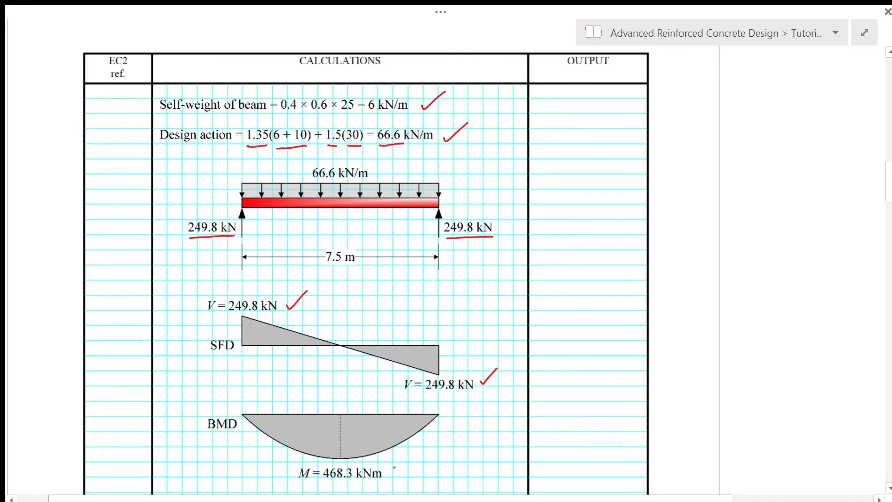
mouse_move(407, 486)
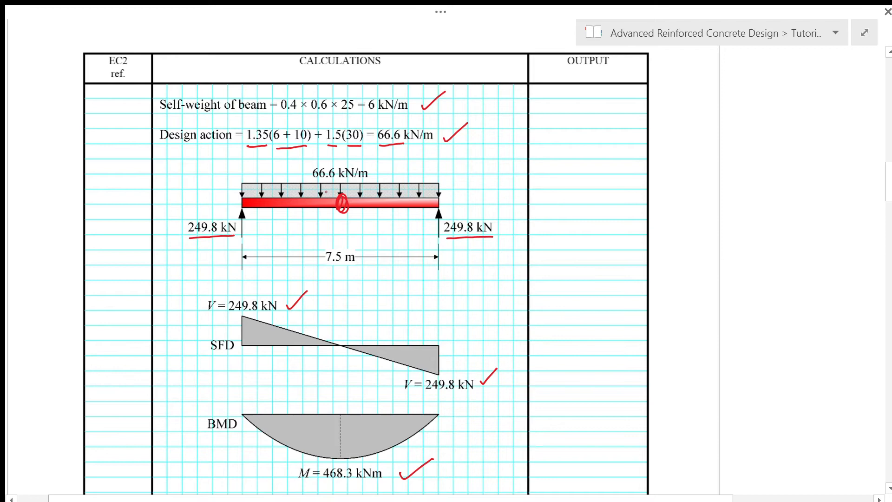
Tick the 697.4 kN and 1011.2 kN strut capacities and underline-tick the 'use θ = 22°' conclusion.
scroll("down", 3)
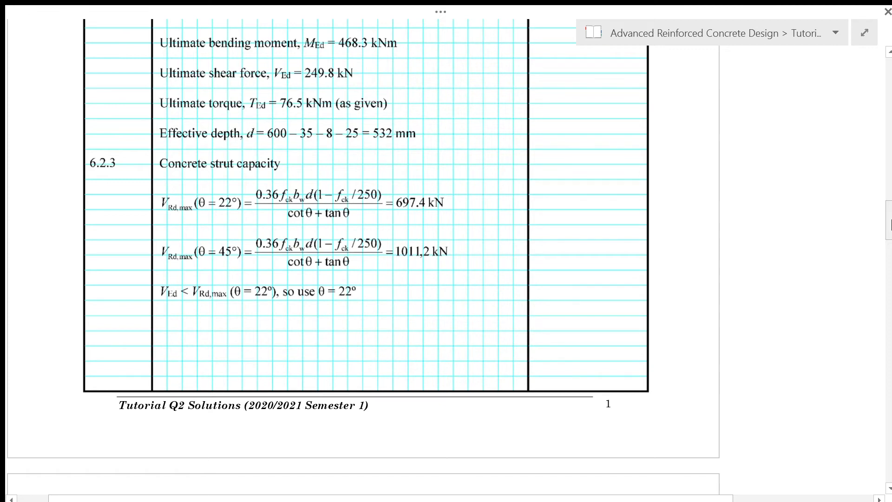
mouse_move(424, 116)
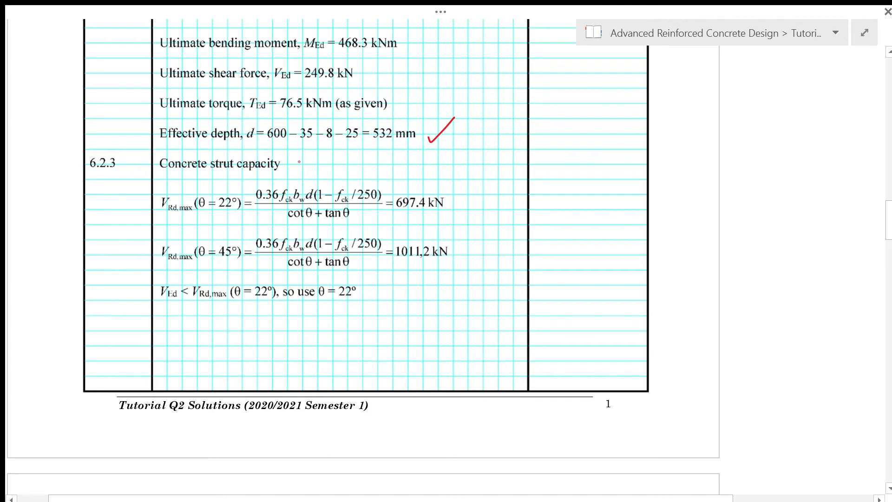
left_click_drag(298, 171, 327, 145)
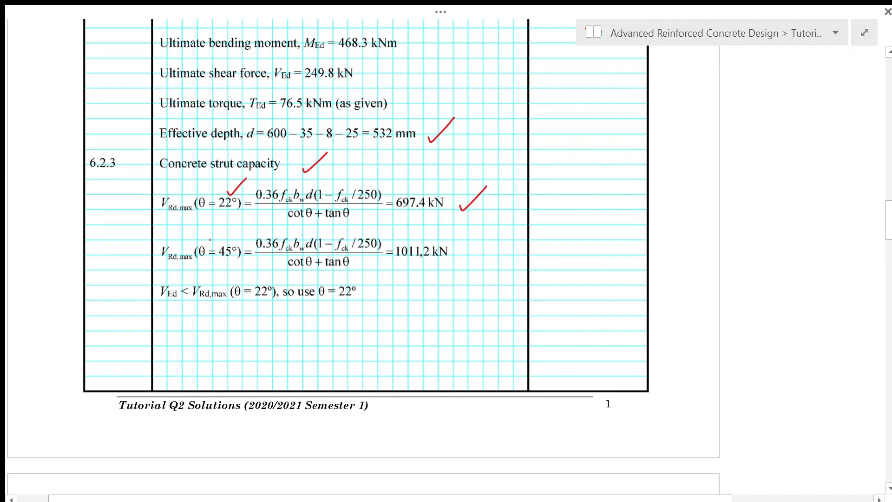
left_click_drag(218, 245, 230, 224)
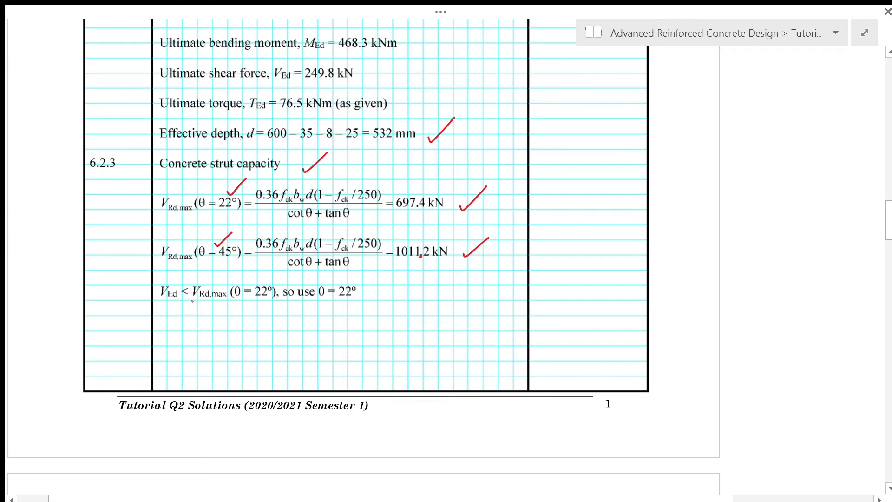
left_click_drag(196, 304, 267, 300)
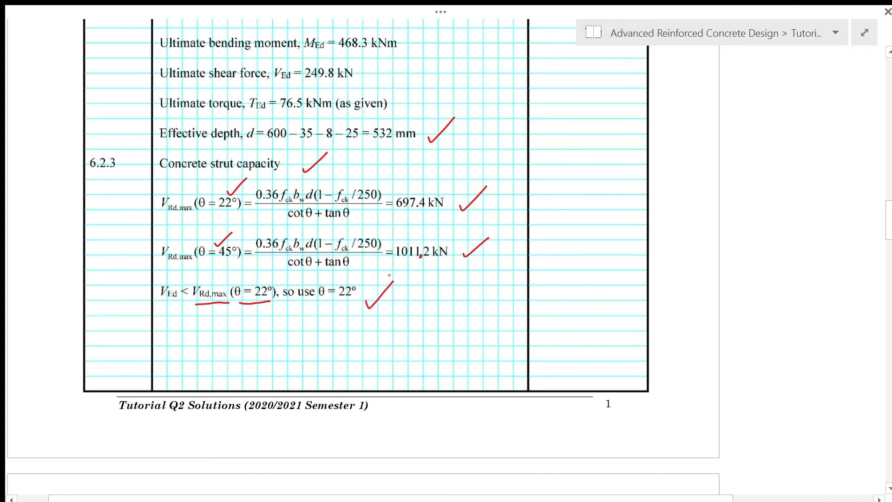
scroll("down", 3)
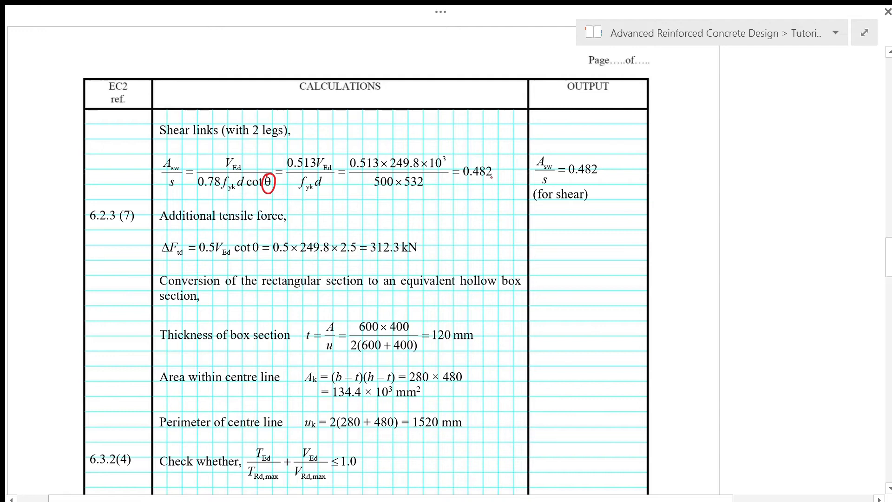
Tick both Asw/s = 0.482 shear link results and the 312.3 kN additional tensile force.
left_click_drag(495, 188, 515, 168)
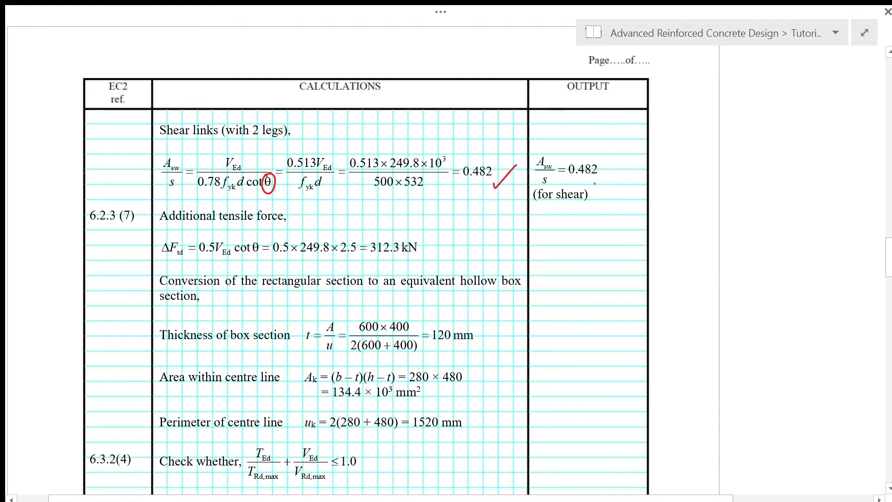
left_click_drag(596, 190, 622, 165)
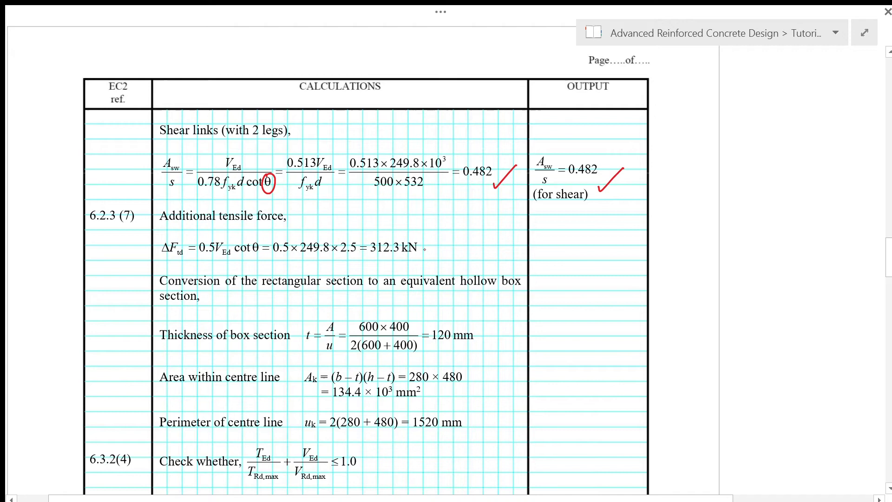
left_click_drag(430, 257, 460, 230)
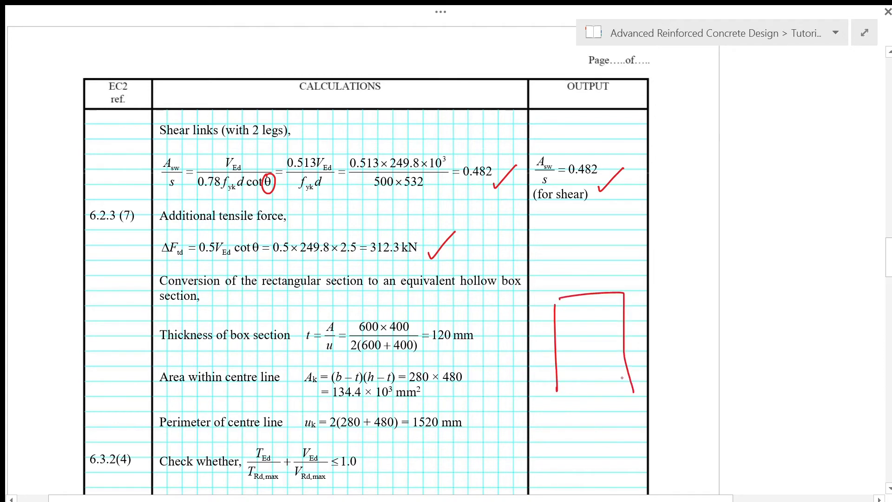
Sketch the hollow box section labelled 120 mm with its dashed centre line in the Output column.
left_click_drag(580, 316, 595, 386)
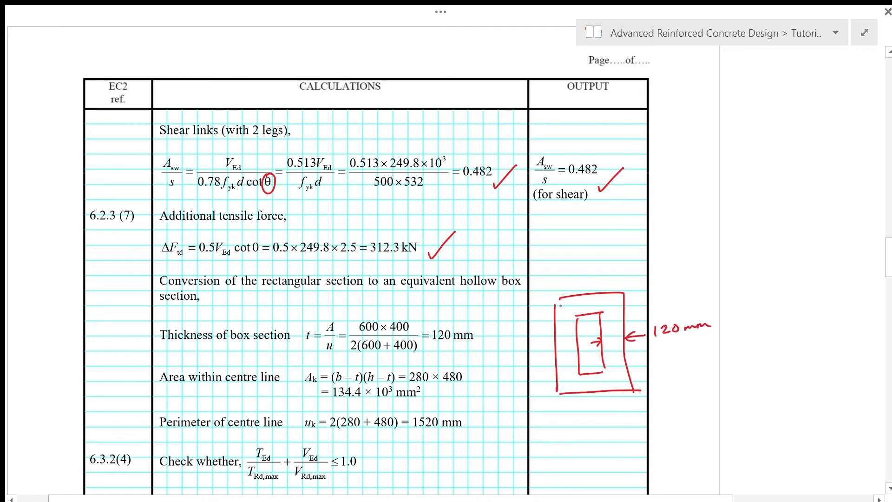
left_click_drag(563, 298, 619, 298)
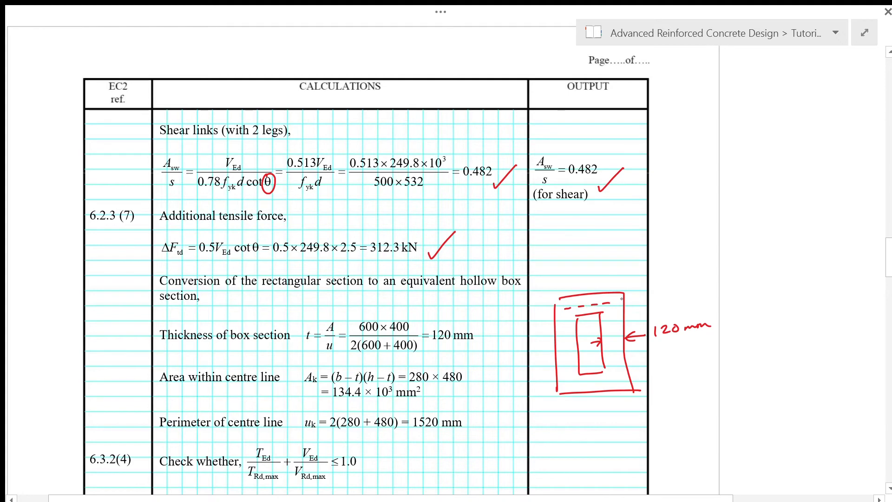
left_click_drag(611, 300, 608, 351)
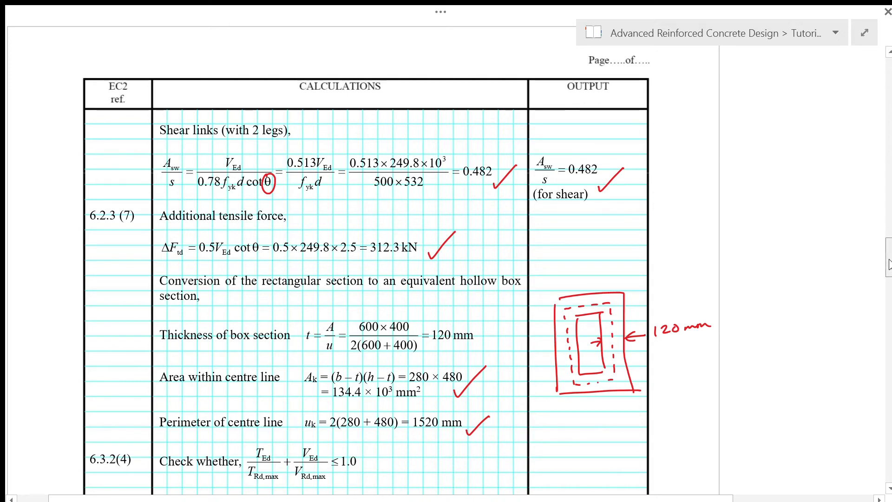
Tick the TRd,max formula with θ = 22° and underline 117.2 and 697.4 in the interaction check.
scroll("down", 3)
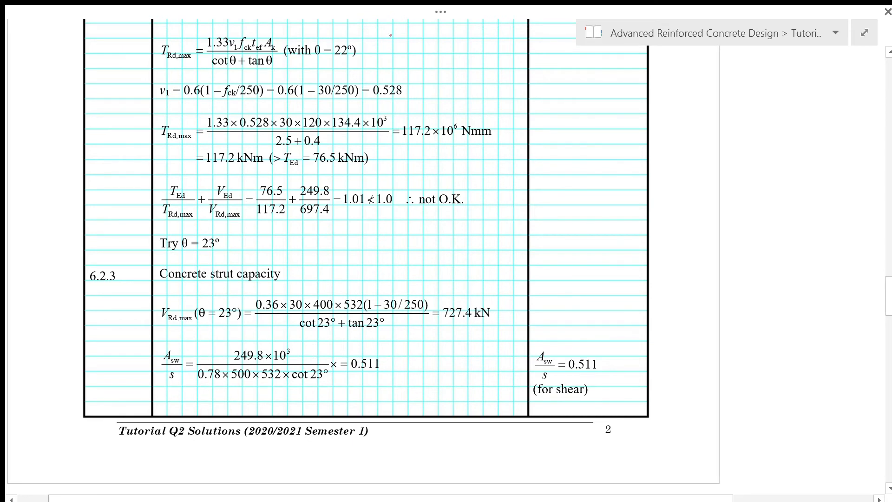
left_click_drag(373, 47, 396, 36)
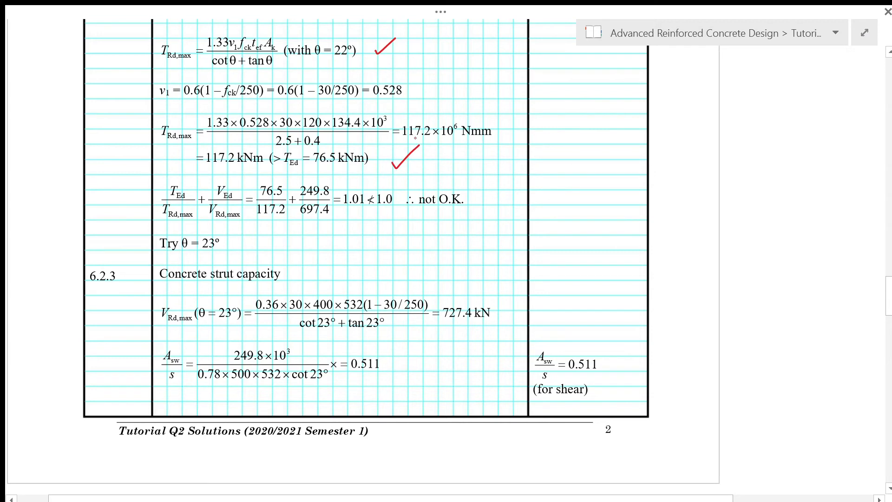
left_click(498, 158)
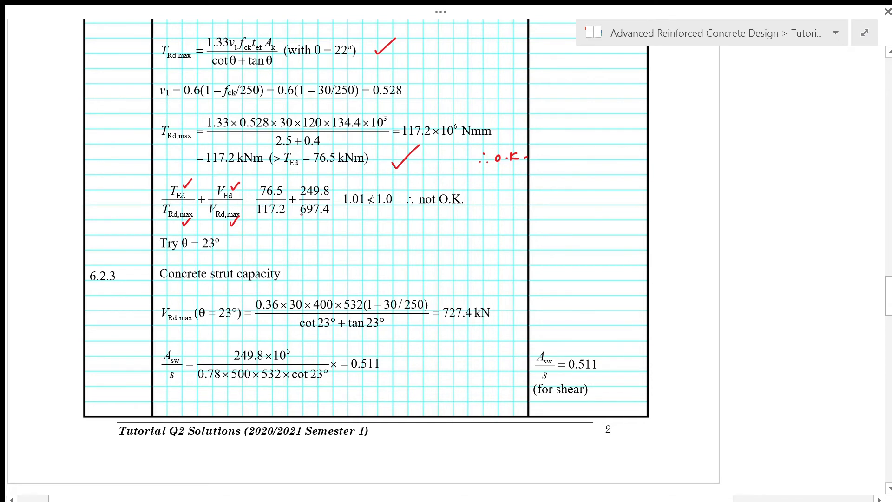
left_click_drag(294, 217, 331, 217)
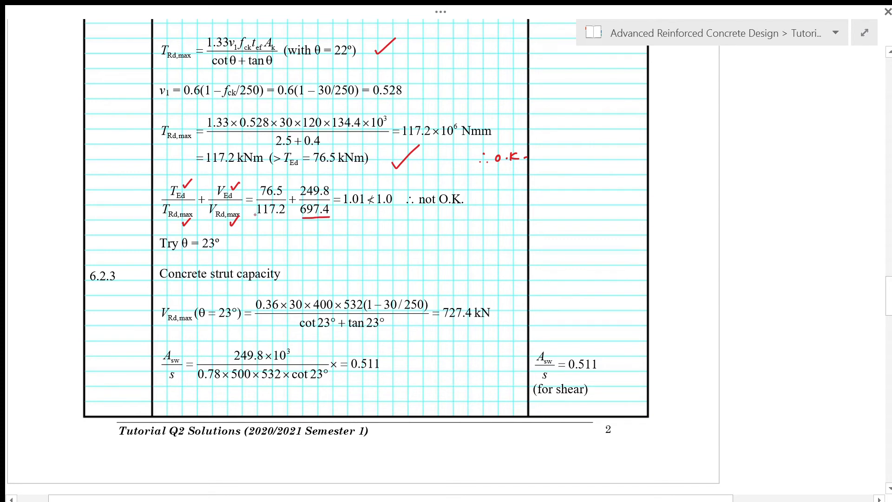
left_click_drag(256, 217, 287, 217)
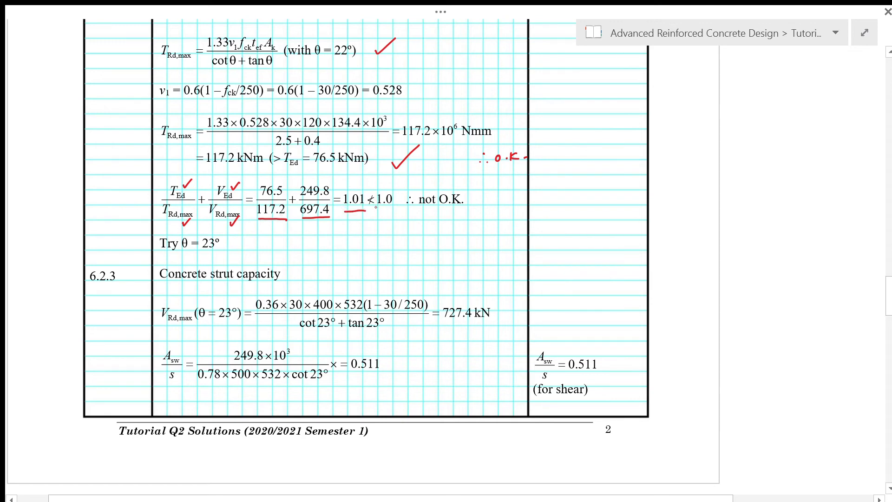
Underline the 1.0 limit in the check and tick the 727.4 kN strut capacity for θ = 23°.
left_click_drag(353, 213, 392, 214)
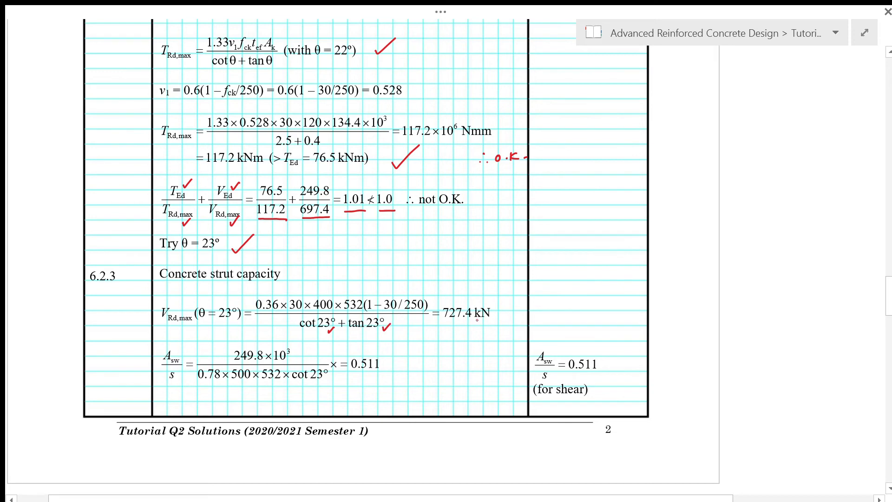
left_click_drag(480, 321, 506, 298)
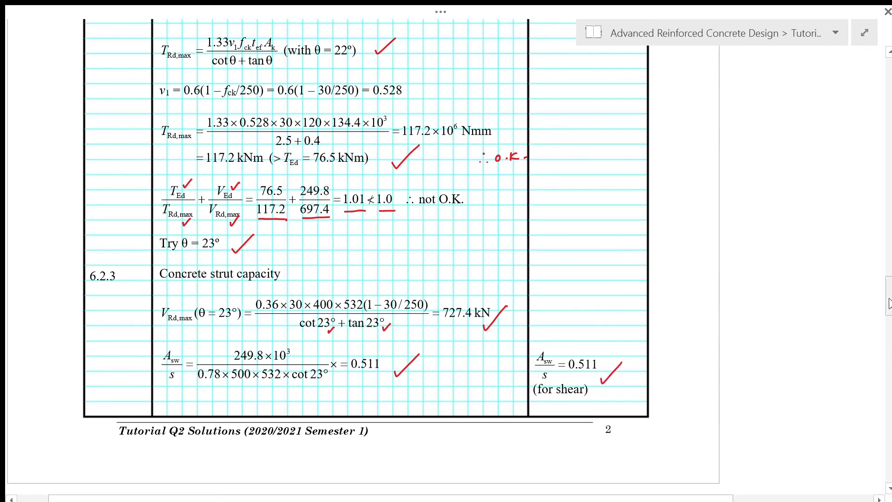
Tick the 294.2 kN tensile force and 0.97 < 1.0 O.K. check, and underline the 122.2 kNm capacity.
scroll("down", 3)
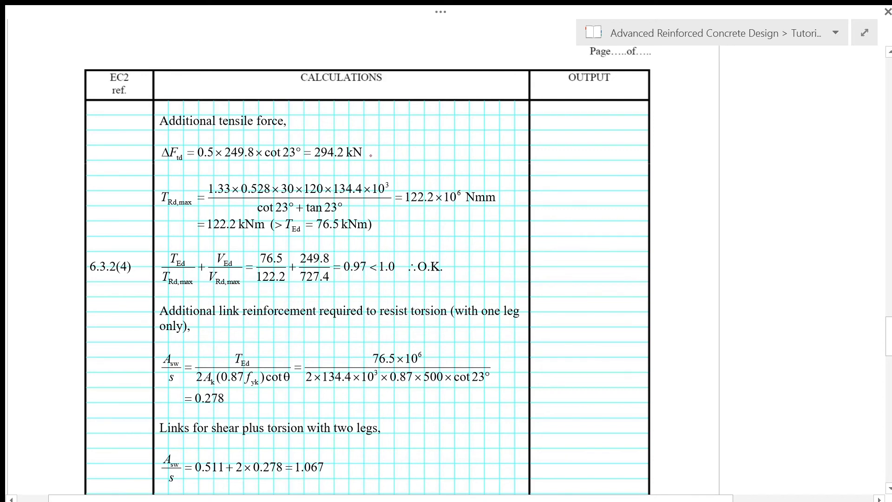
left_click_drag(374, 164, 397, 141)
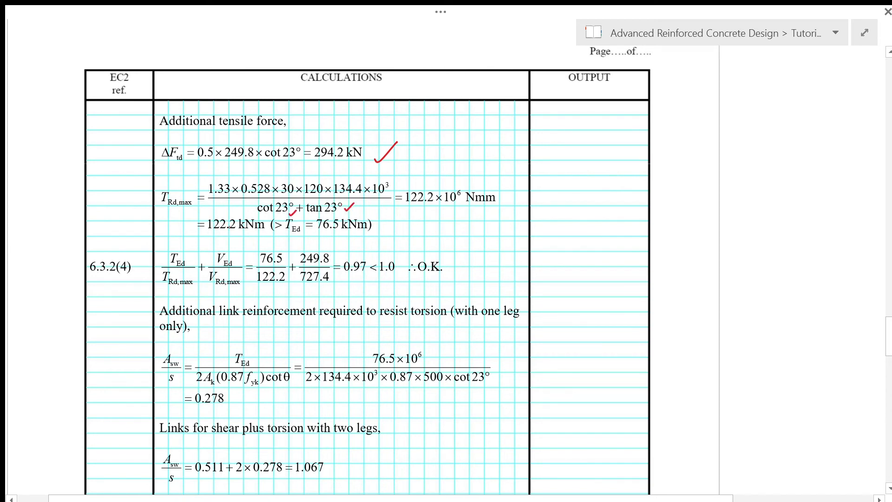
left_click_drag(200, 230, 239, 228)
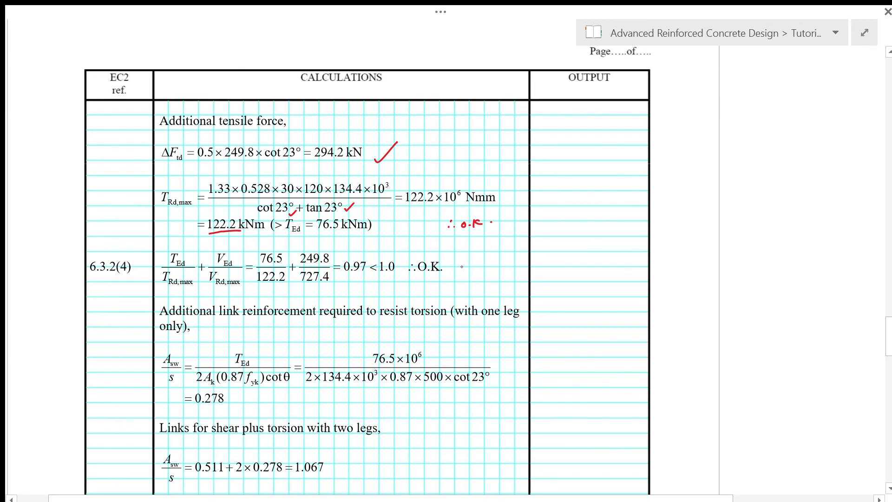
left_click_drag(467, 279, 496, 259)
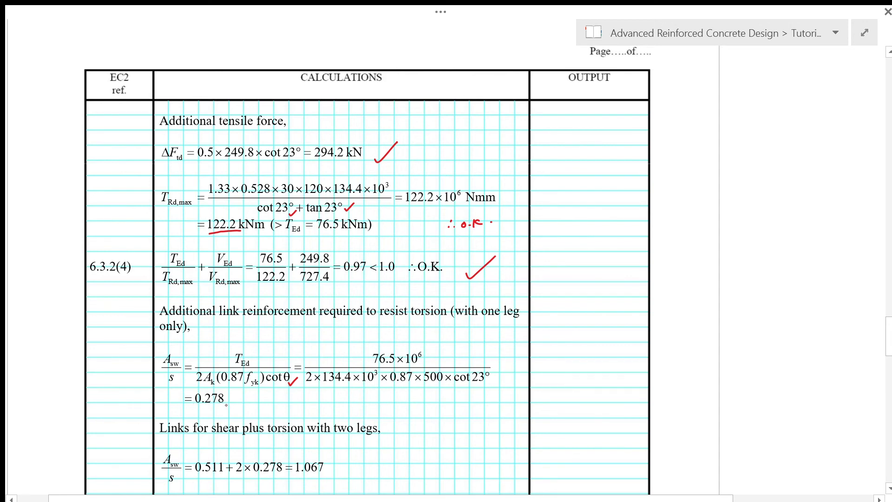
Double-underline the 0.278 shear link result at the foot of page 3.
left_click_drag(193, 408, 227, 405)
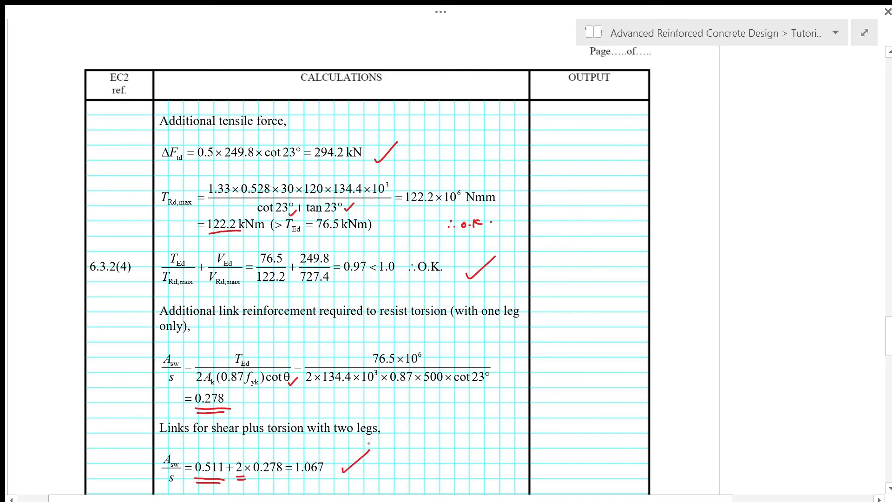
scroll("down", 3)
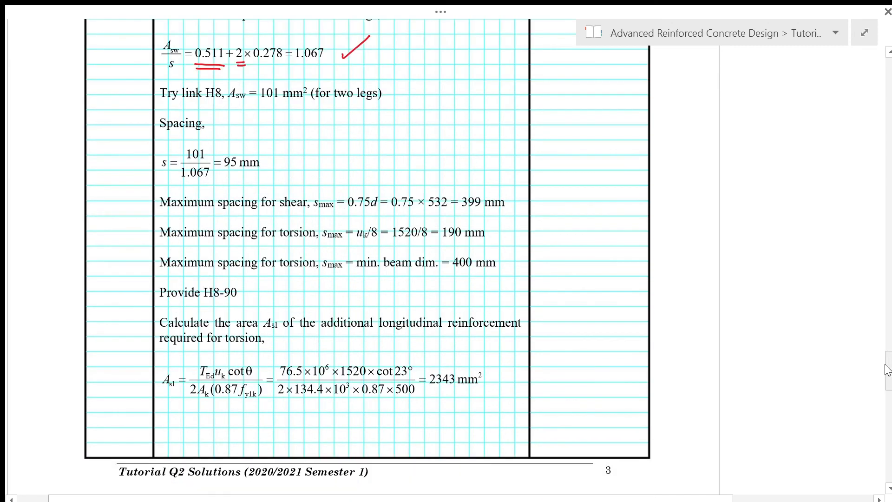